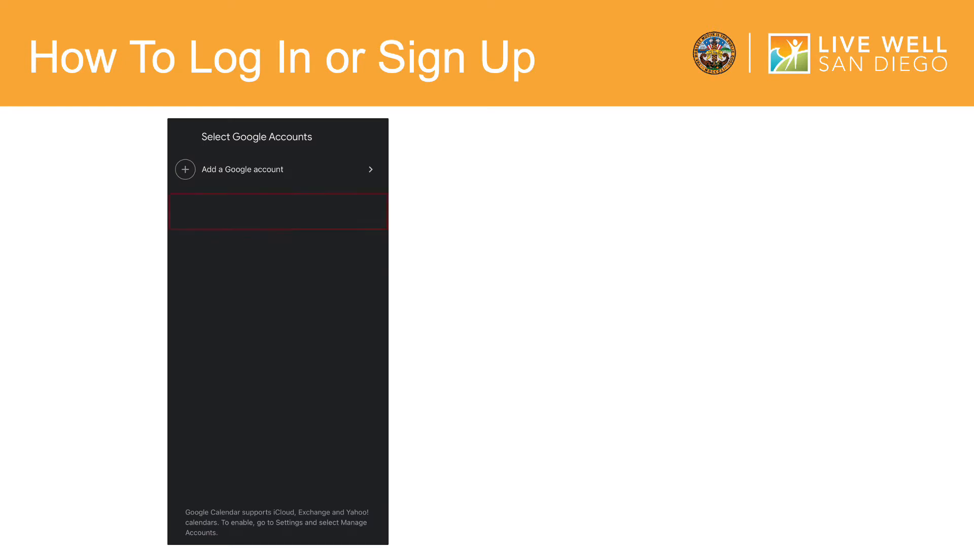
Reveal the annotated Google sign-in screenshot, then advance to the Gmail sign-up slide
click(277, 169)
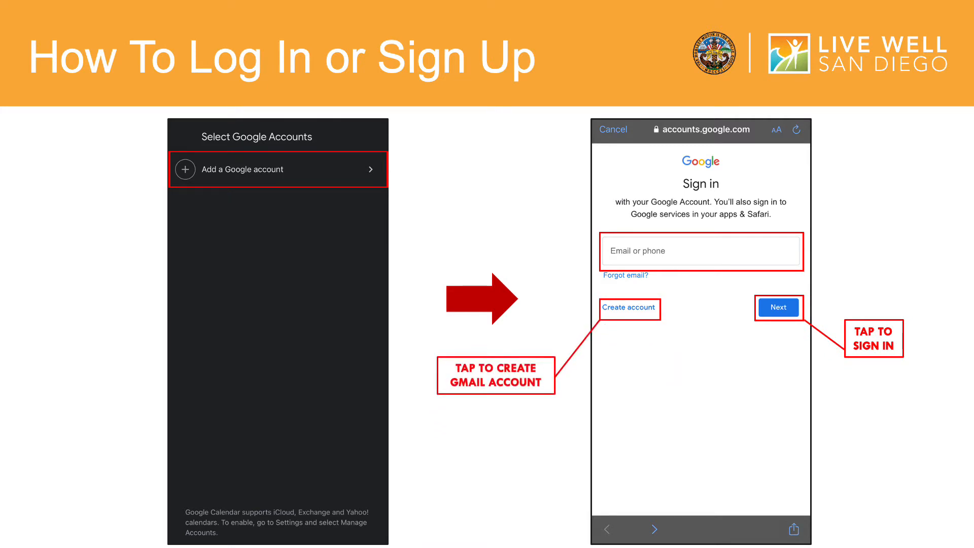
click(628, 308)
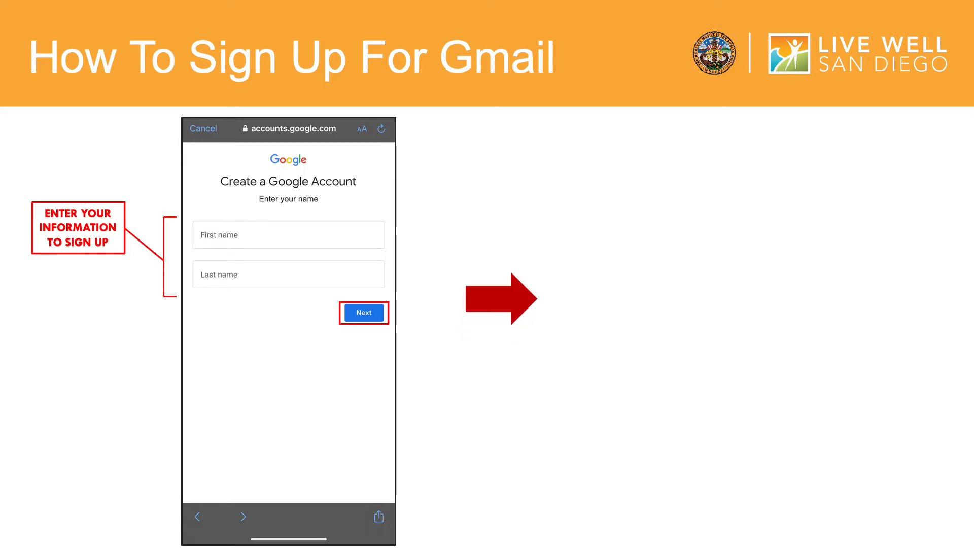
Reveal the birthday-and-gender step, then advance to the create-password slide
click(363, 312)
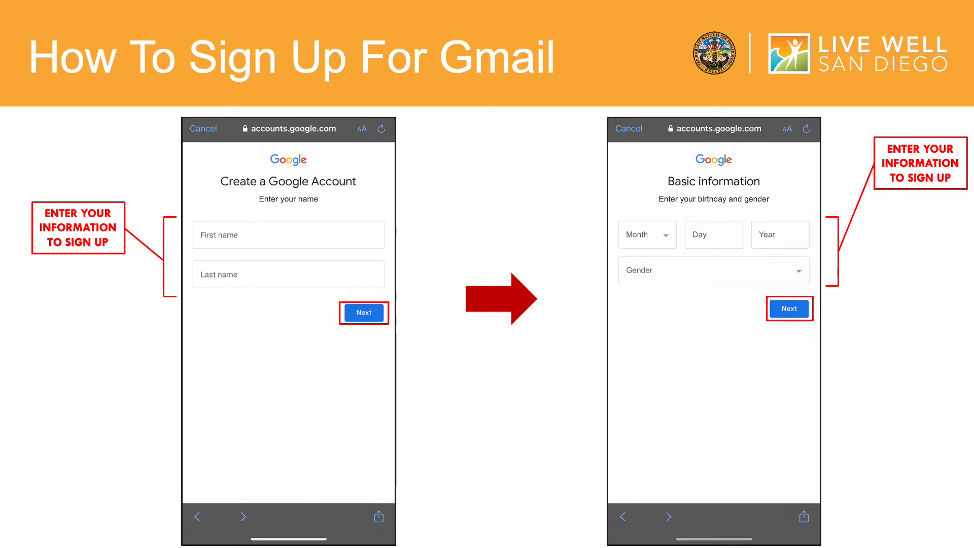
click(789, 308)
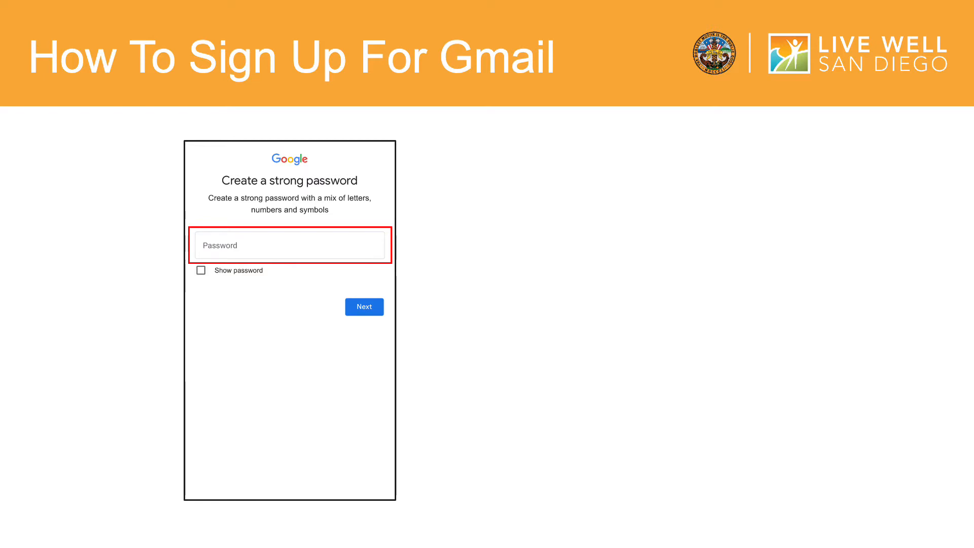
Reveal the Add phone number screenshot and scroll on to the Getting Started slide
click(363, 306)
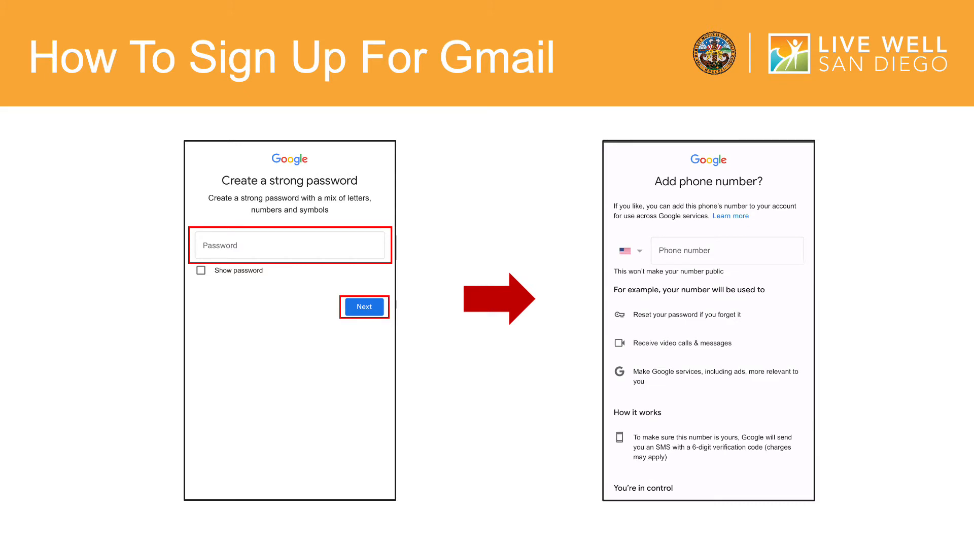
scroll(down, 3)
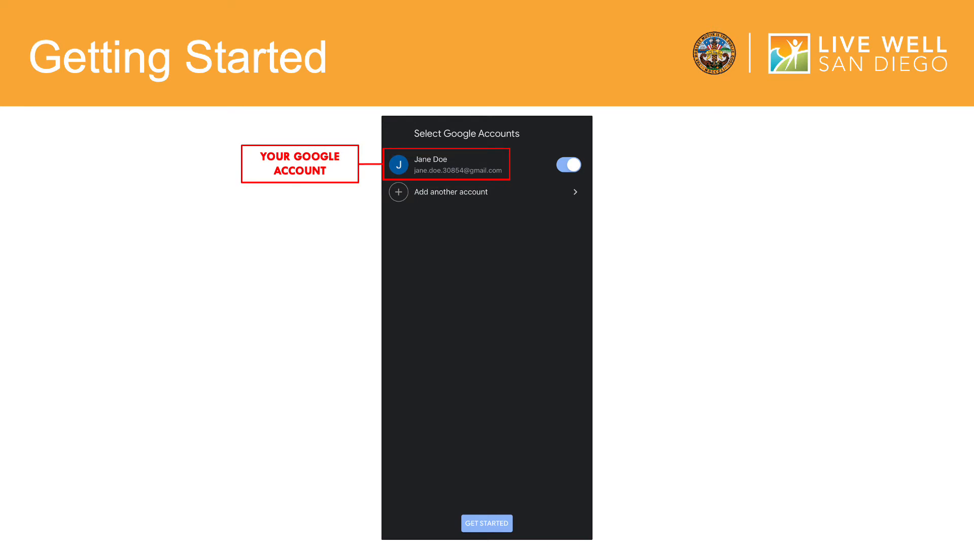
Reveal the SWITCH IMAGE and GET STARTED callouts, then advance to the Home Screen slide
click(568, 164)
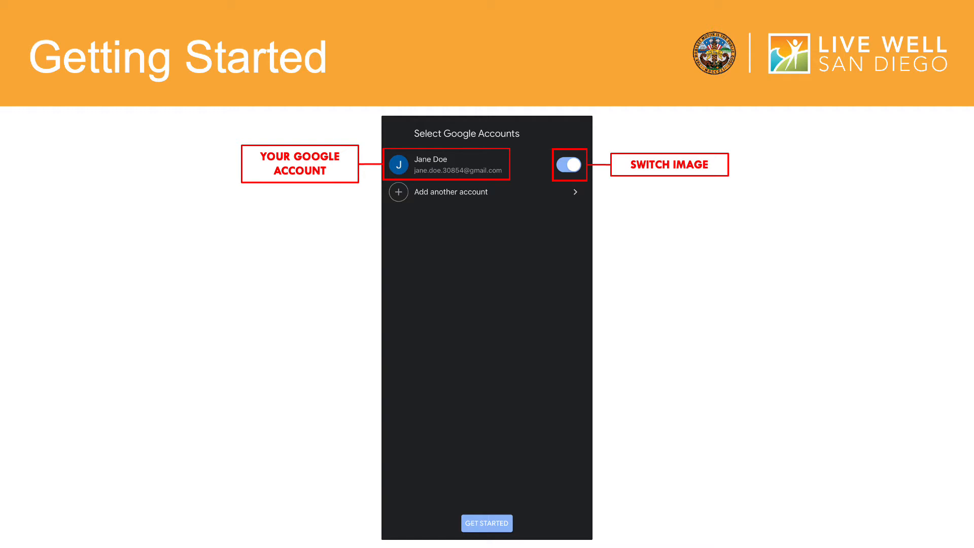
click(487, 523)
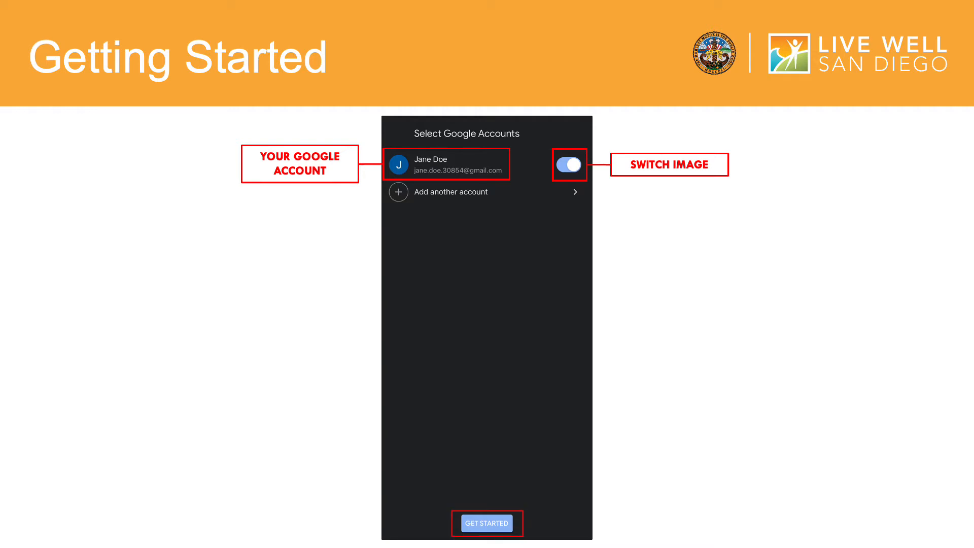
click(487, 522)
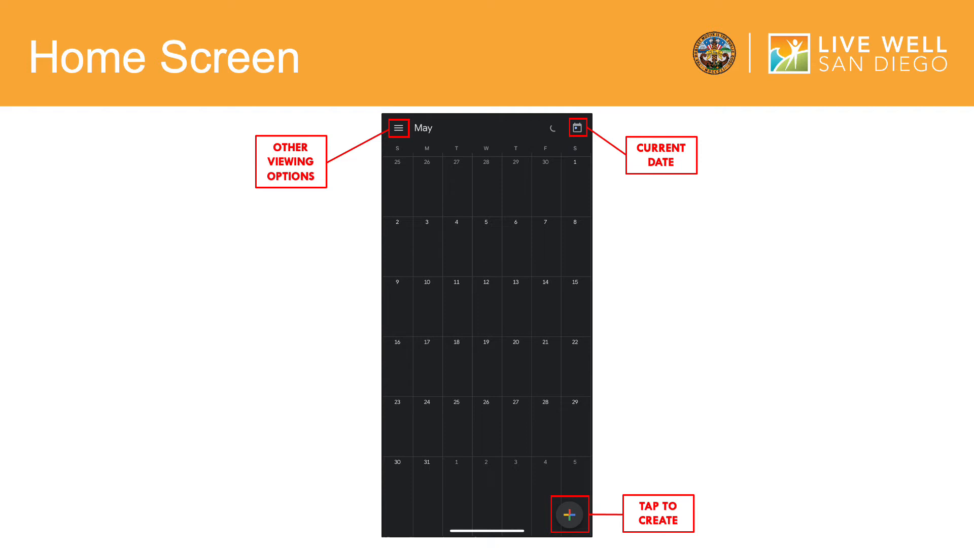
Advance to the slide showing the Goal, Reminder, Task and Event buttons
click(568, 515)
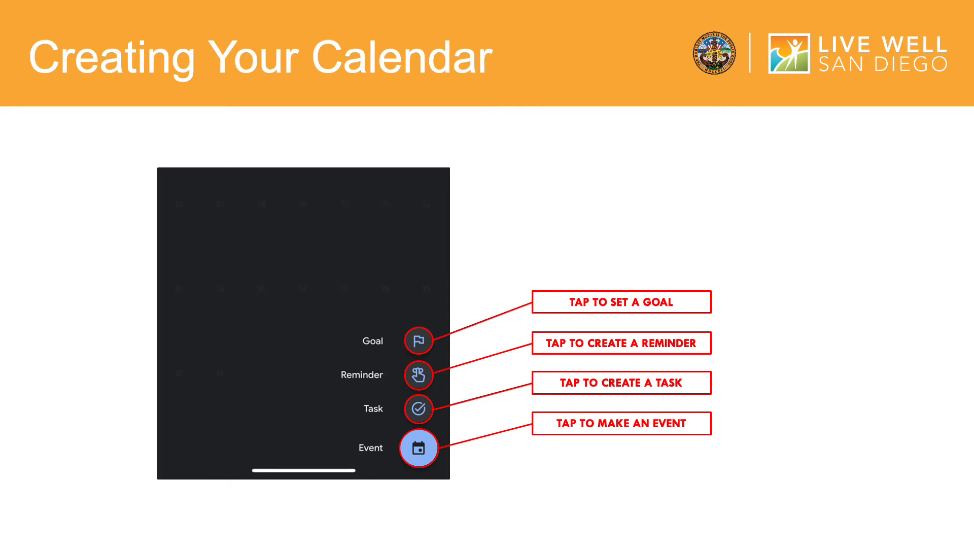
Advance to the event form slide for Work, Monday May 3, 9 AM–5 PM
click(419, 447)
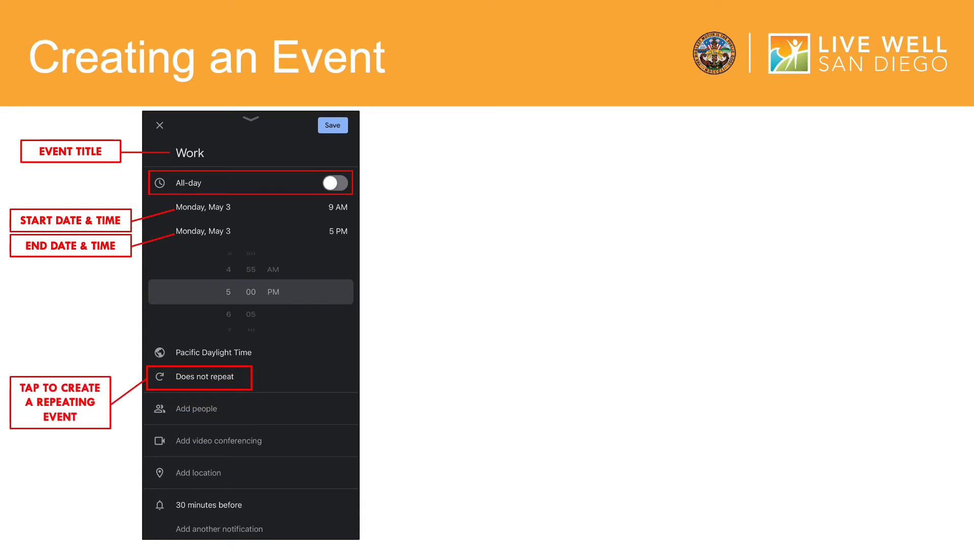
Reveal the Repeat list with Every week checked and Custom... annotated
click(200, 376)
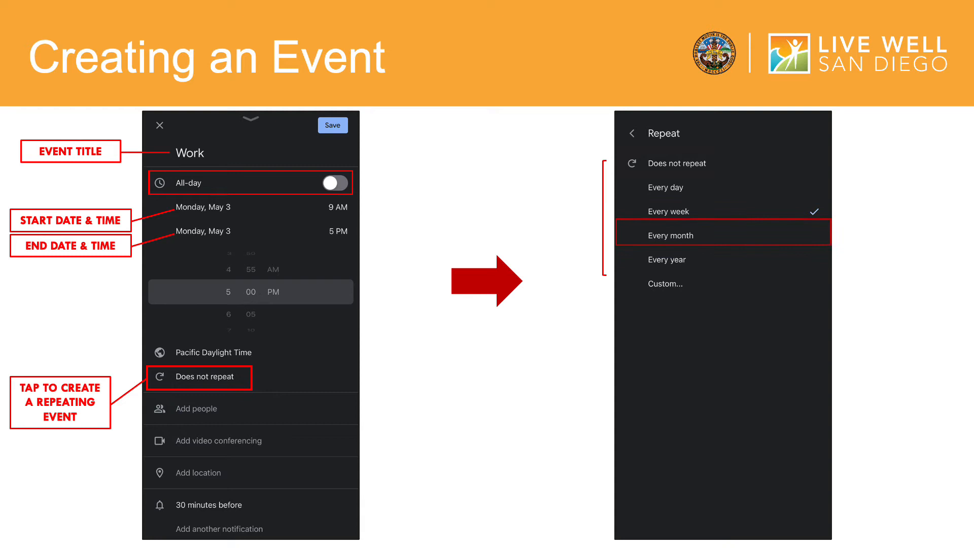
click(722, 211)
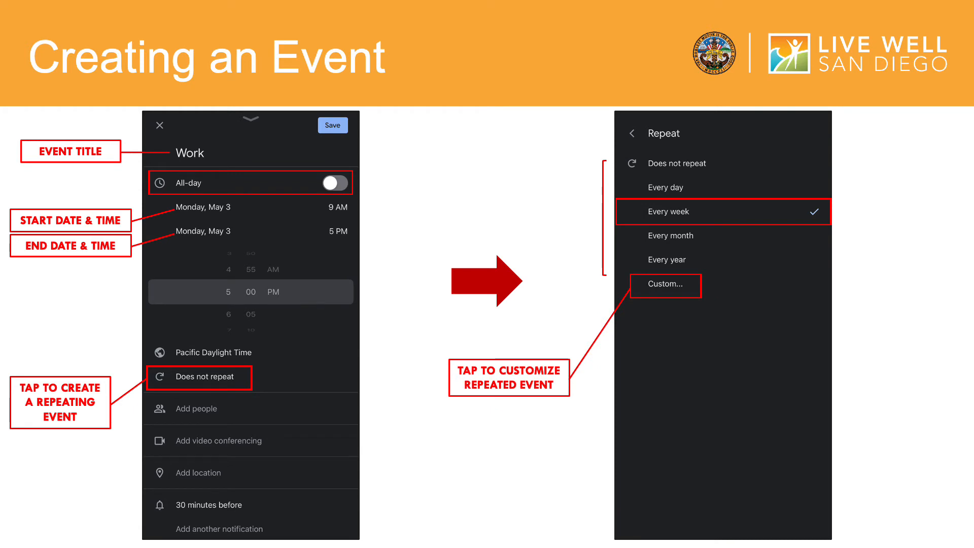
Show weekday repetition that never ends, then advance to the populated May calendar
click(664, 285)
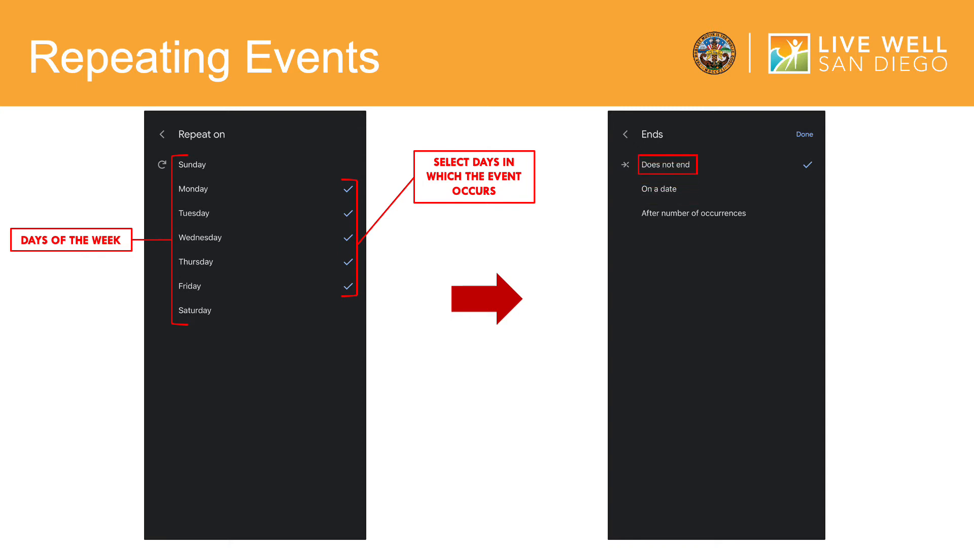
click(658, 189)
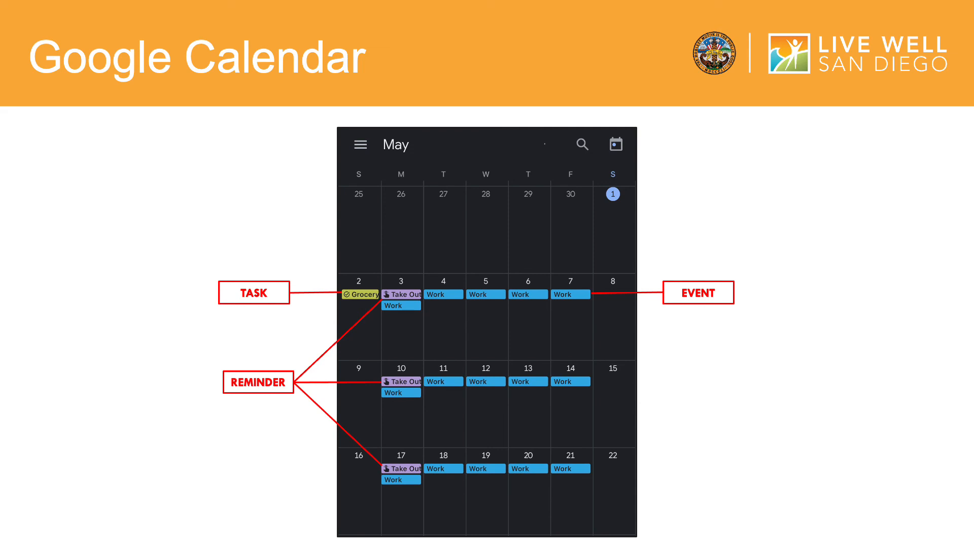
Advance from the populated May calendar to the Customer Support slide
click(359, 145)
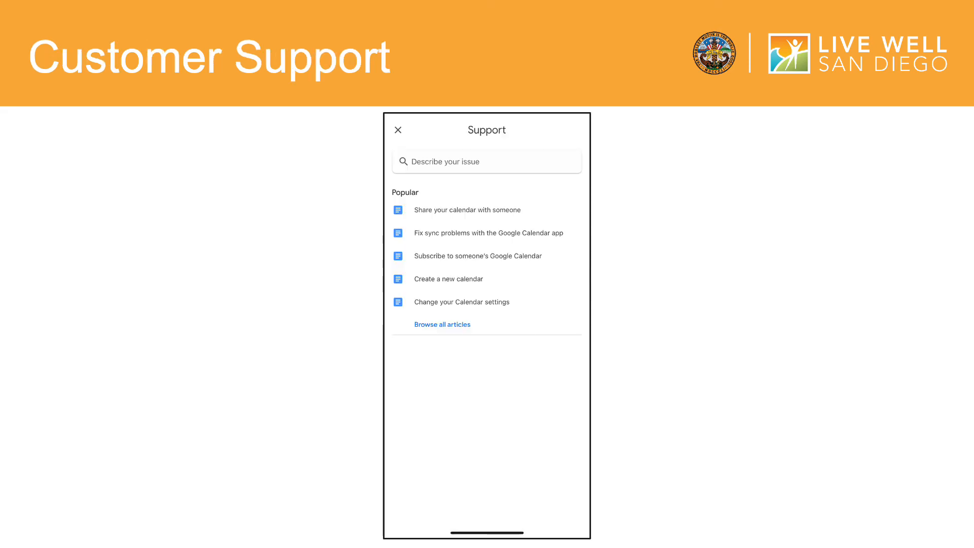
Highlight the Describe your issue search field with a red box
click(486, 161)
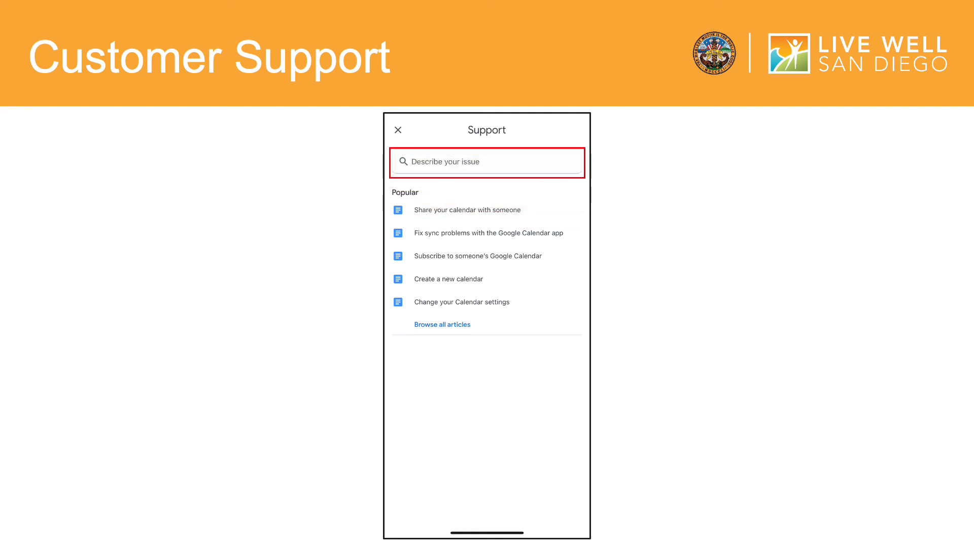